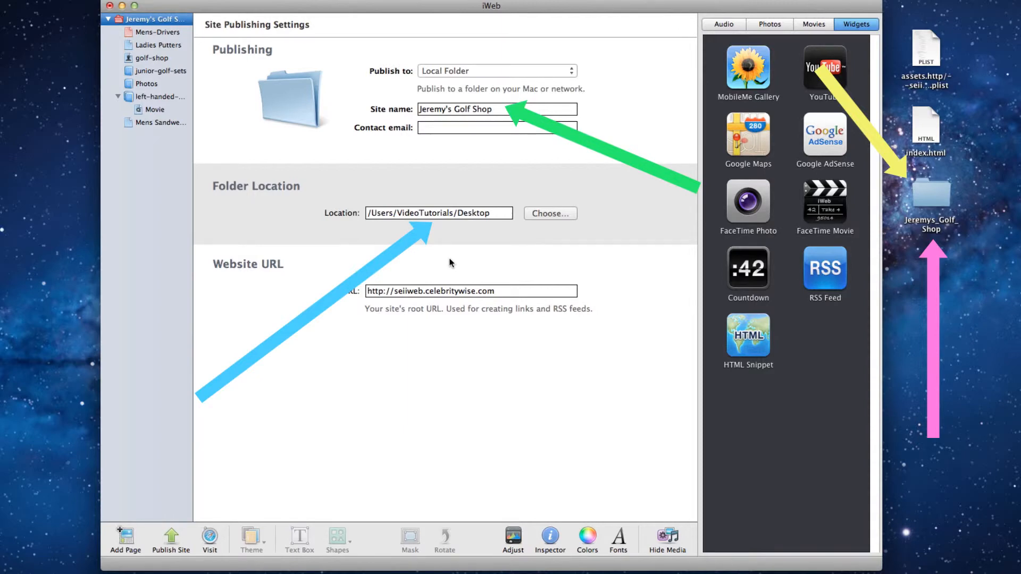
Step: Publish the Jeremy's Golf Shop site to the local Desktop folder
click(170, 539)
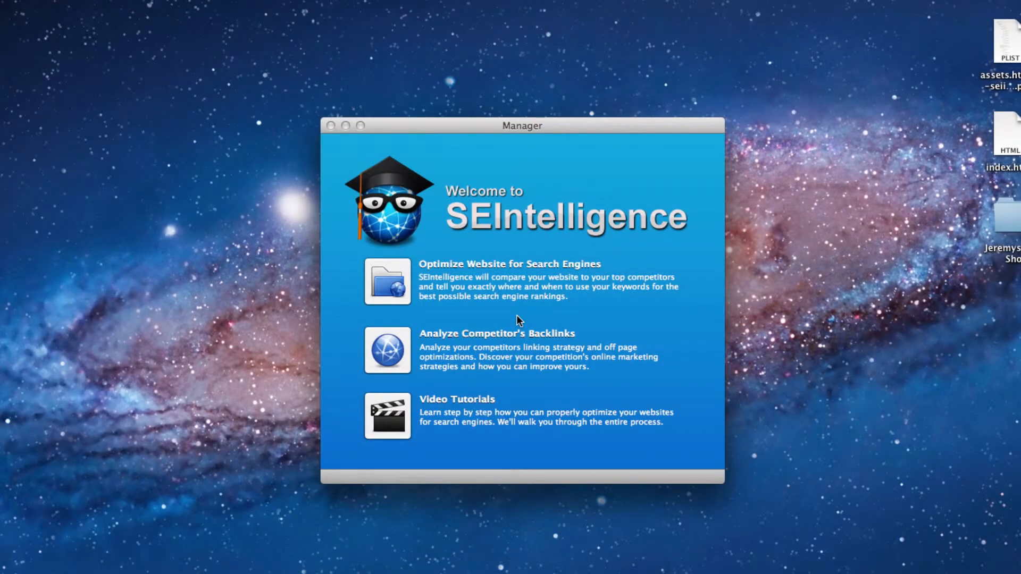
Step: Start Optimize Website for Search Engines to load the Jeremys_Golf_Shop local project
click(387, 281)
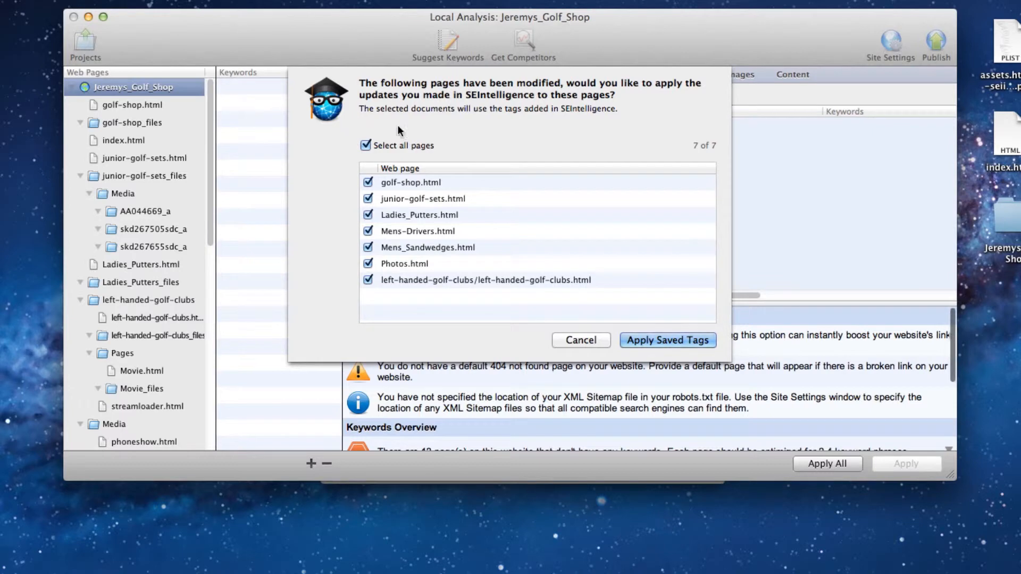
mouse_move(584, 190)
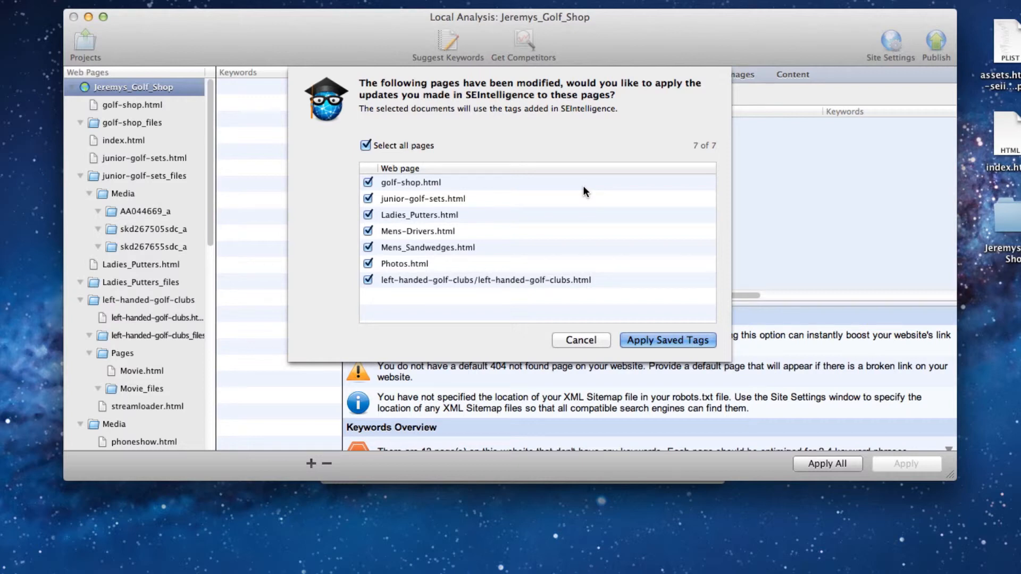
mouse_move(667, 341)
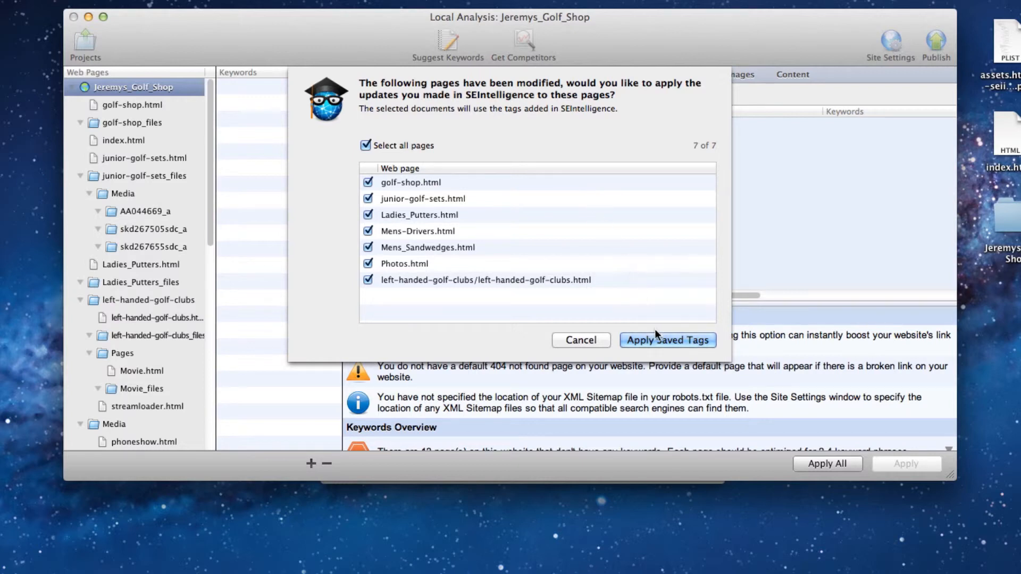
Step: Apply the saved SEO tags to all seven selected modified pages
click(667, 340)
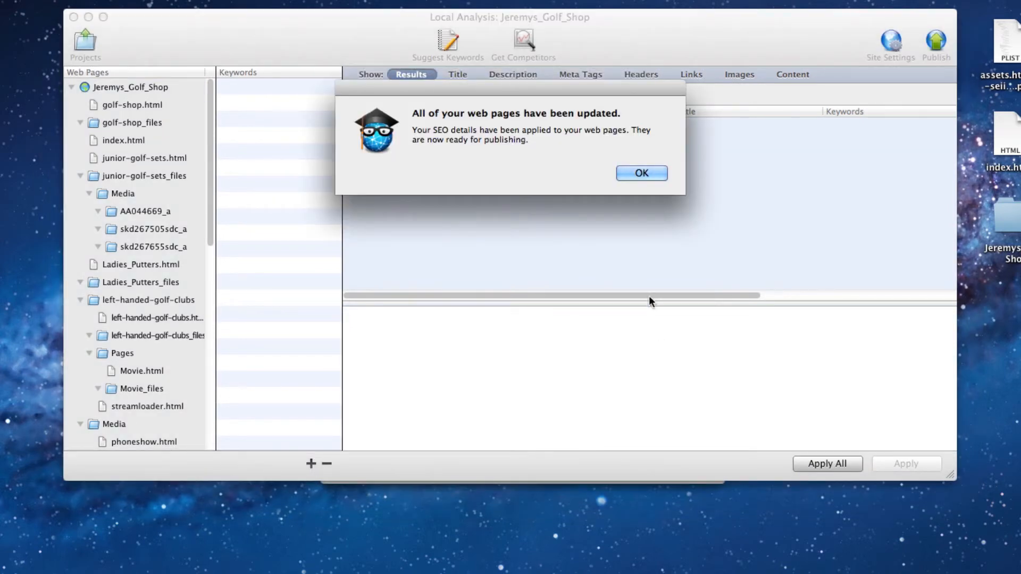
Step: Acknowledge the update notice and show golf-shop.html's restored title tag "Callaway Golf Clubs, Nike Golf Clubs | Jeremy's Golf Shop"
click(640, 172)
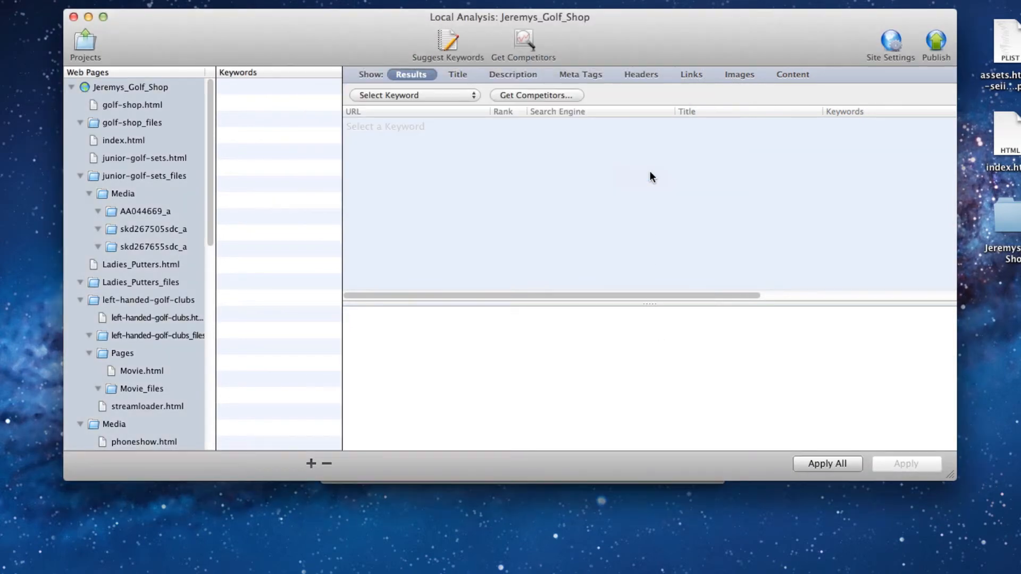
click(133, 105)
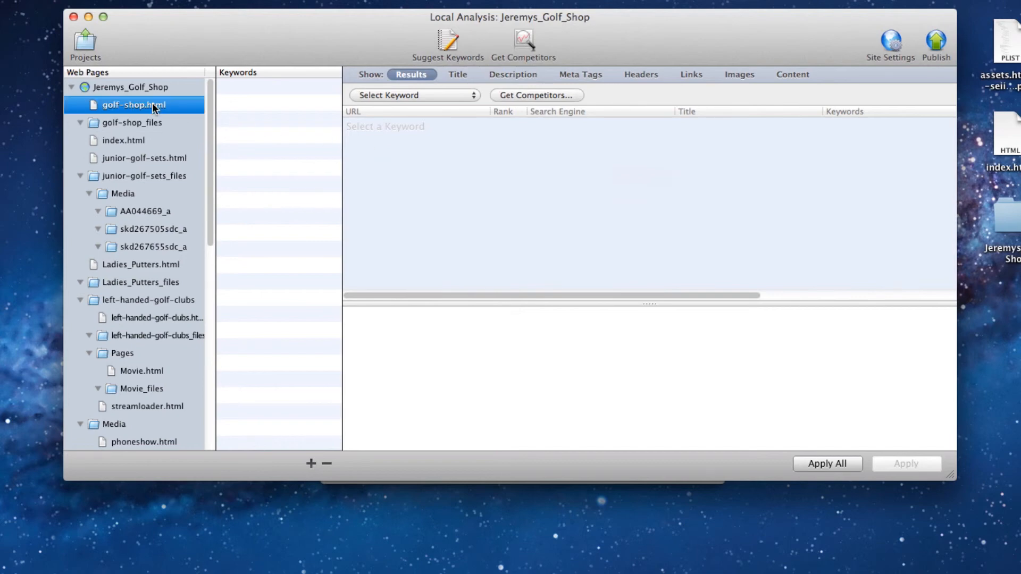
click(134, 105)
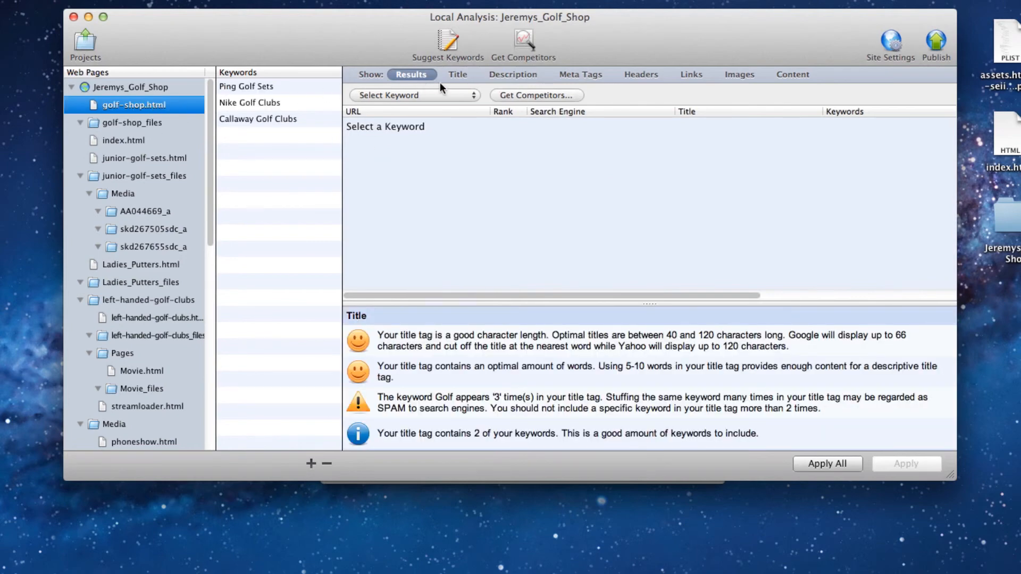
click(457, 75)
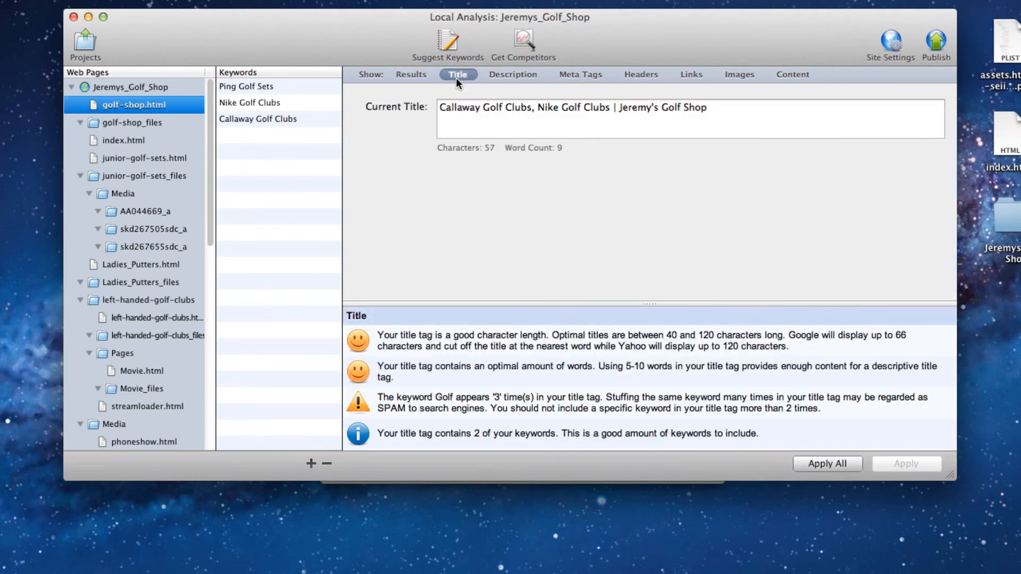